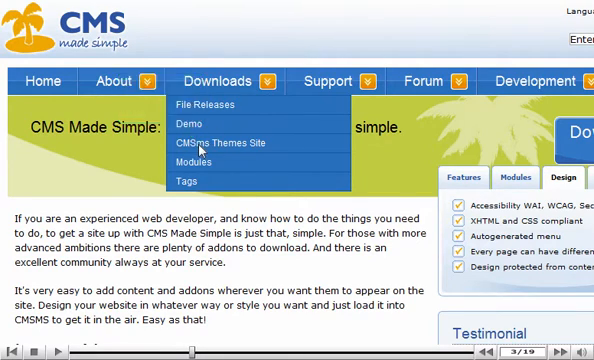
Go to the CMSms Themes site and show its Full Themes listing
left_click(215, 143)
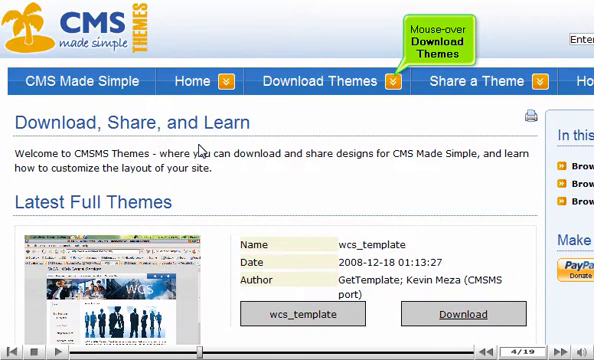
mouse_move(383, 90)
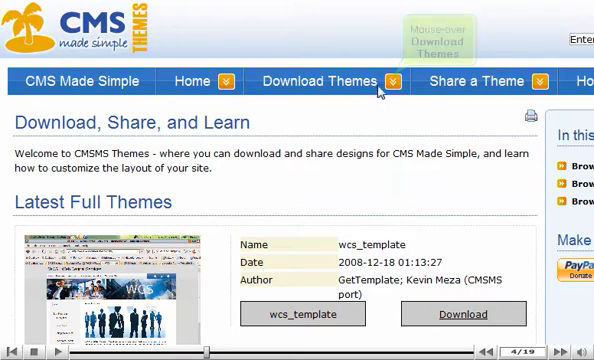
left_click(394, 81)
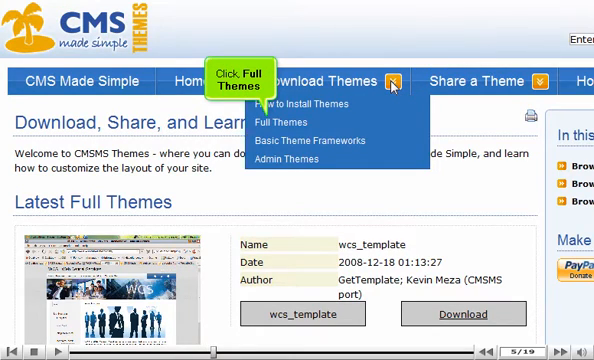
left_click(289, 121)
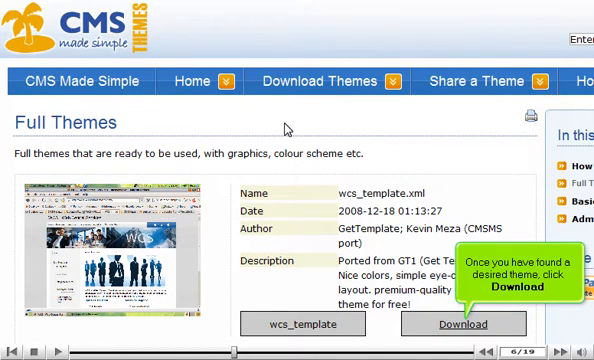
Save the mdblue.zip theme download to the computer and close the completion notice
left_click(465, 323)
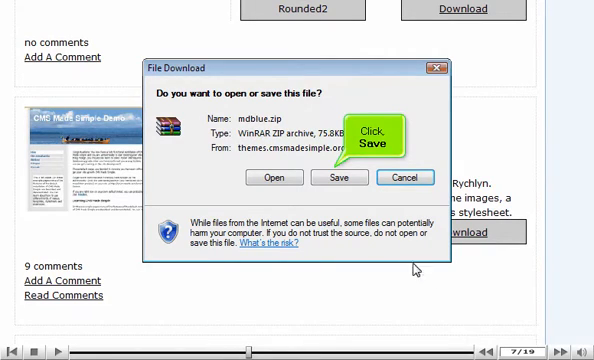
left_click(339, 177)
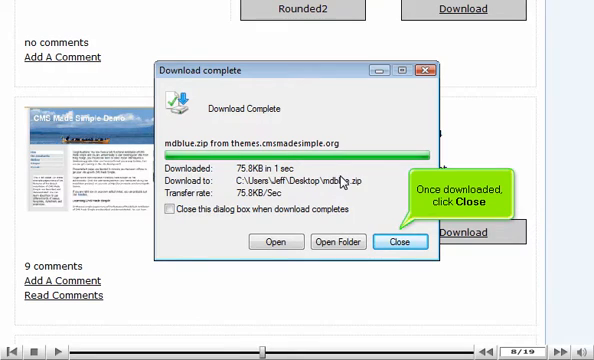
left_click(400, 241)
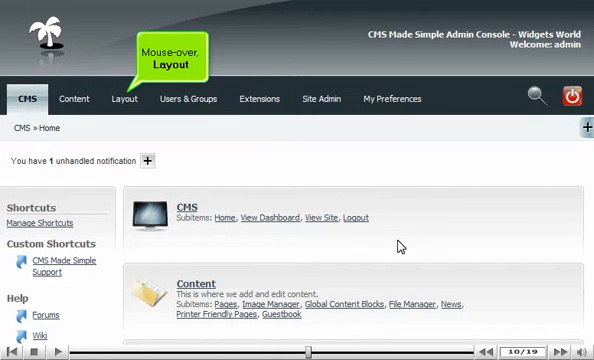
Open Theme Manager from the Layout menu
left_click(122, 98)
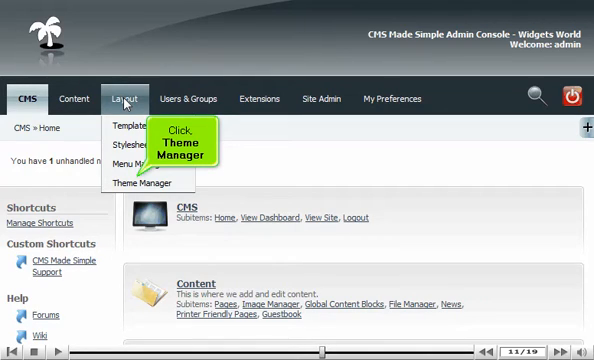
left_click(151, 182)
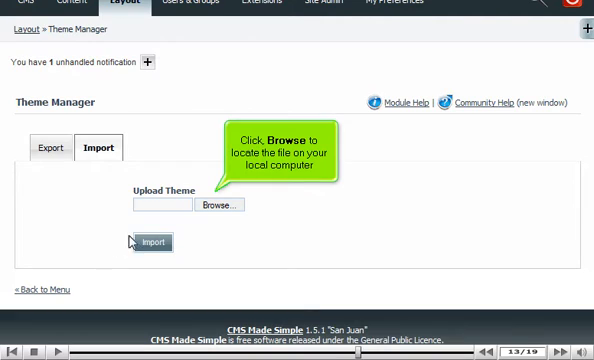
Browse for and select the wcs_template file in the Import upload field
left_click(216, 205)
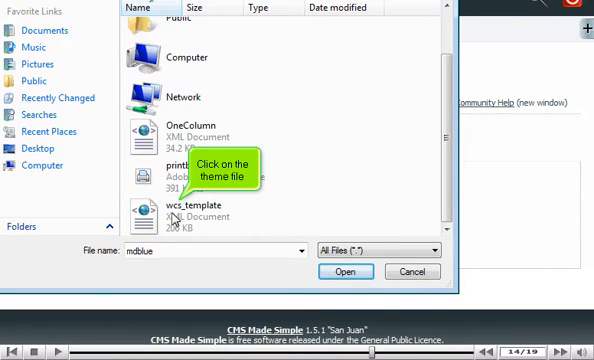
left_click(195, 210)
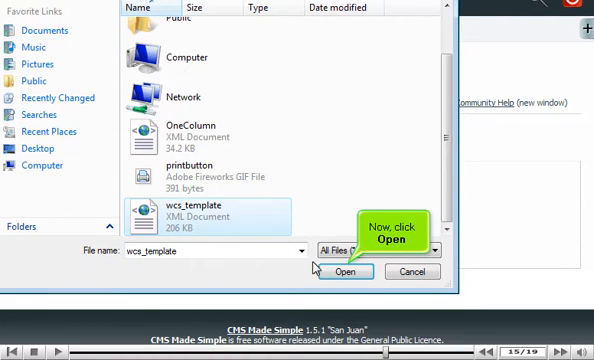
left_click(347, 272)
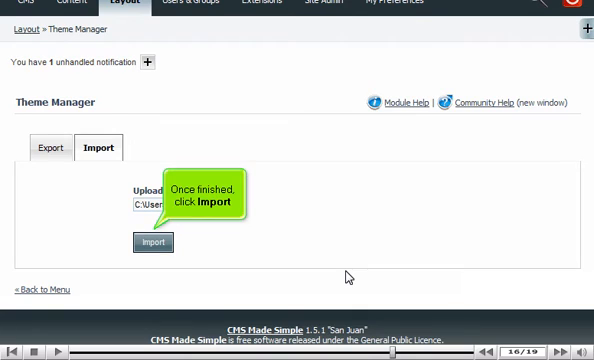
mouse_move(195, 253)
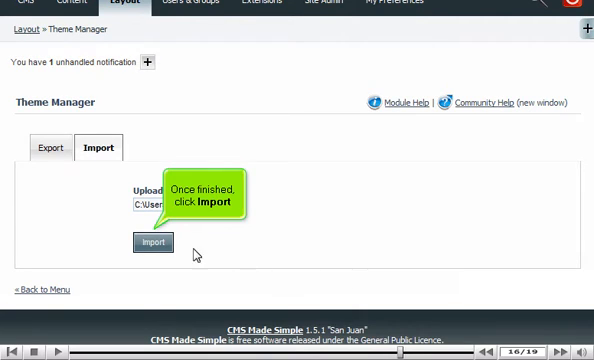
Import wcs_template and scroll to confirm it in the theme list
left_click(154, 241)
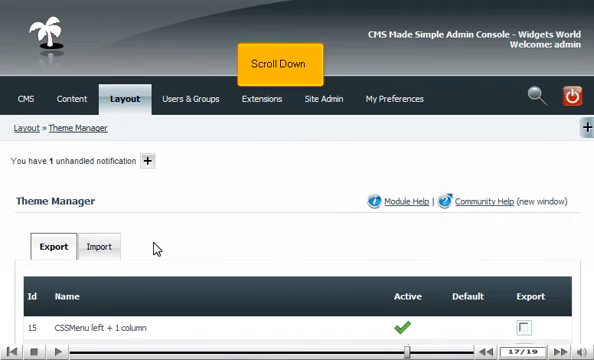
scroll("down", 3)
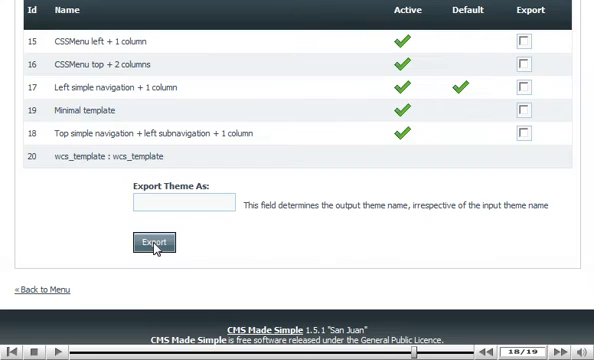